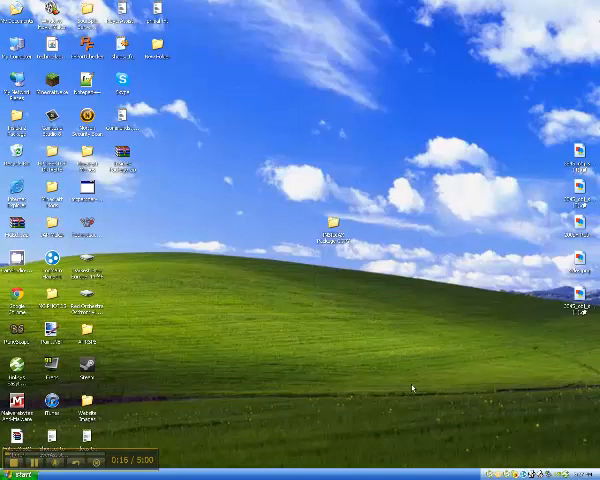
mouse_move(5, 290)
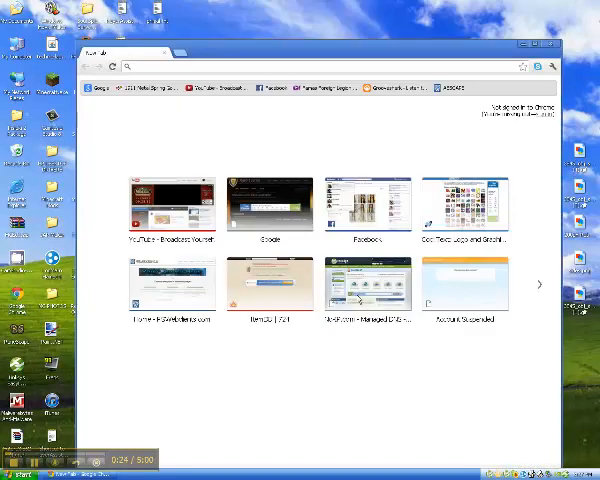
Open the No-IP website and log in to the account
left_click(368, 285)
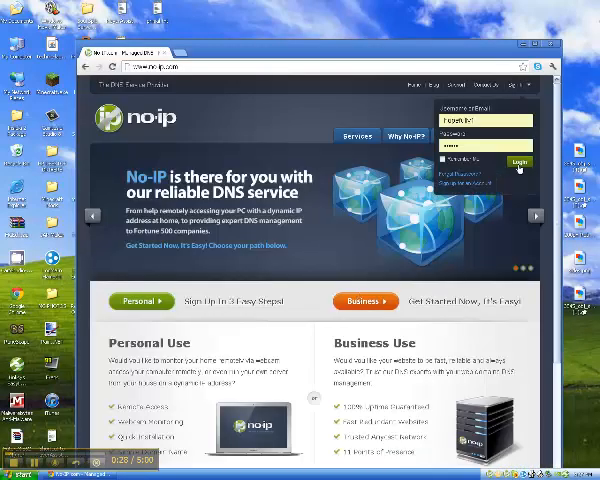
left_click(519, 161)
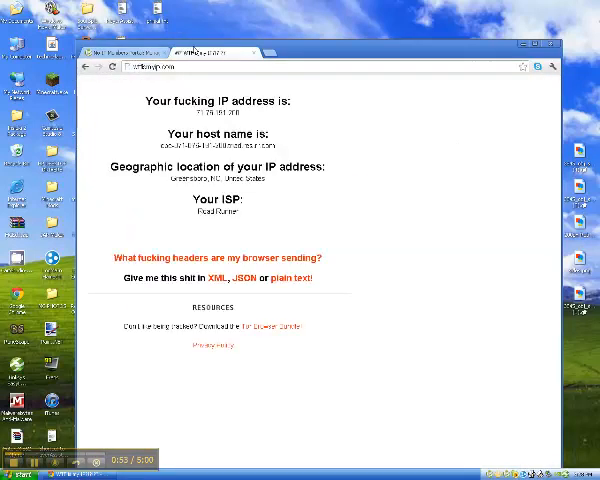
Return to the No-IP account tab and scroll through the hostname's update page
double_click(215, 113)
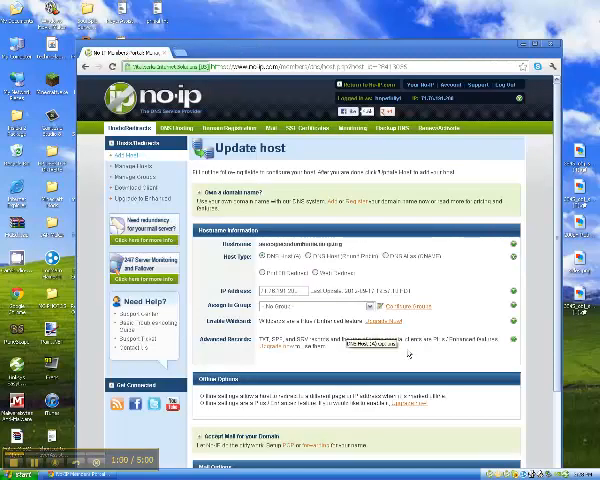
scroll("down", 3)
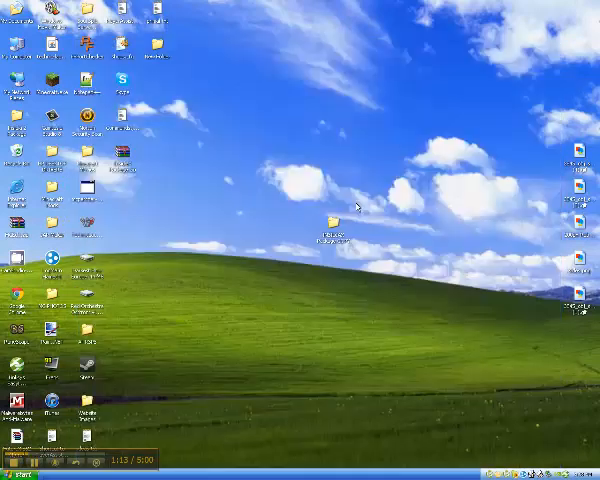
Launch the No-IP DUC client, check that it is updating the host, then dismiss it
left_click(20, 468)
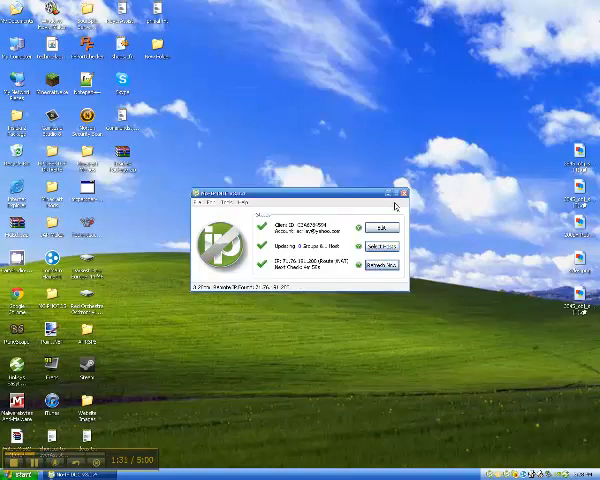
left_click(403, 191)
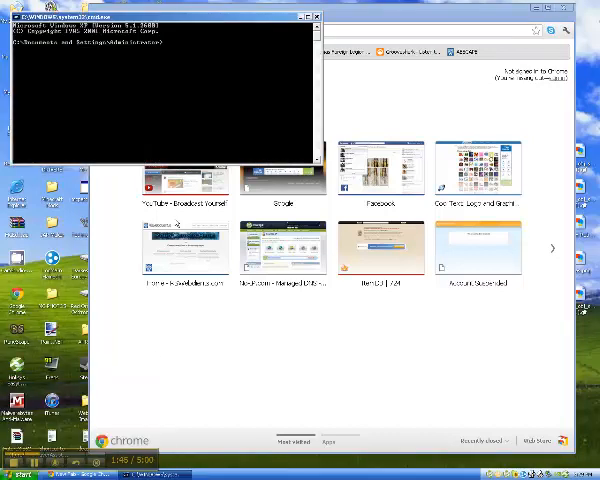
Run ipconfig to read the local IPv4 address and default gateway, then minimize Command Prompt
type("ipc")
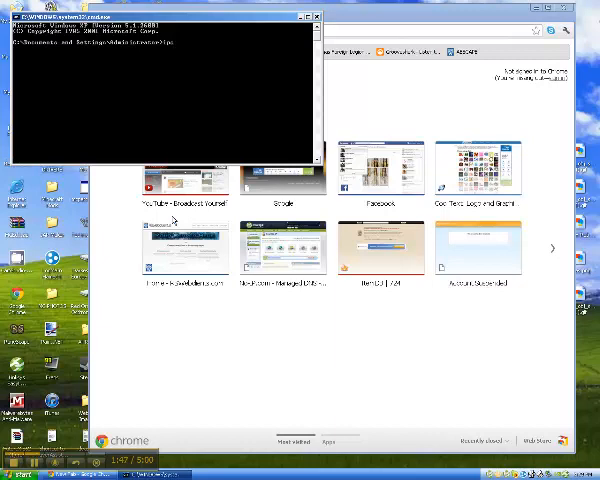
type("ipconfig")
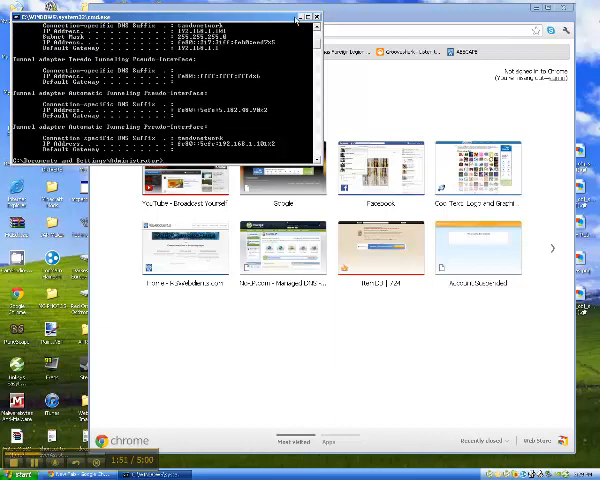
left_click(316, 17)
type("192.168.1.1")
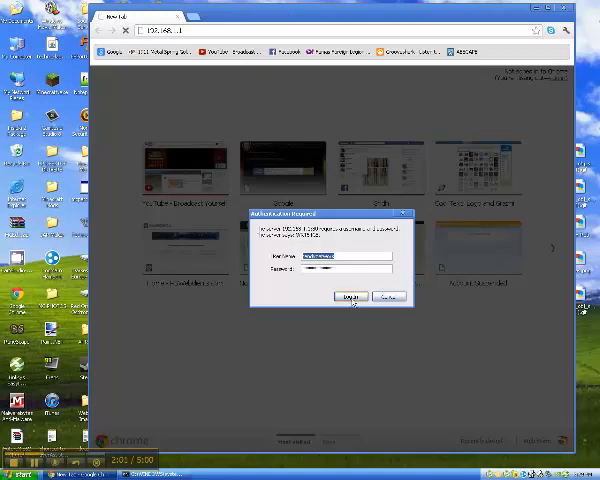
Log in to the Linksys router admin at 192.168.1.1 with the admin credentials
left_click(349, 297)
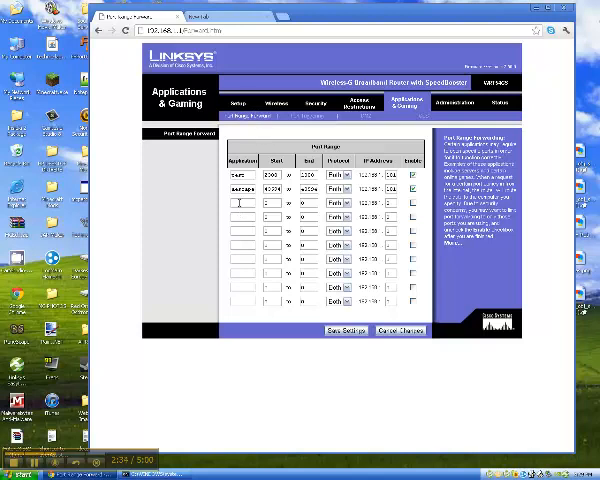
Fill in the Port Range Forward entry for port 43594, save it, and close the router page
left_click(243, 202)
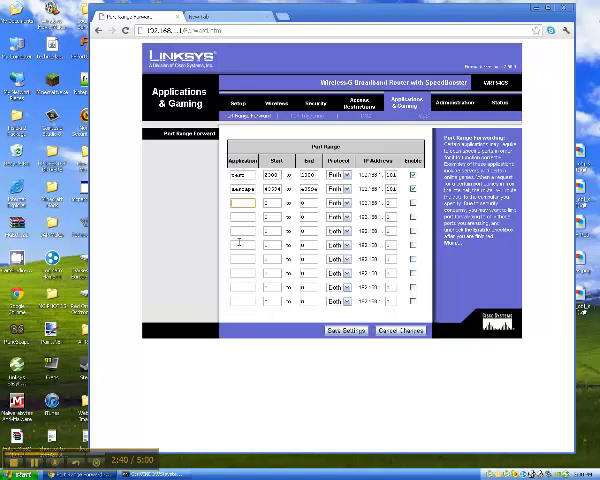
type("message")
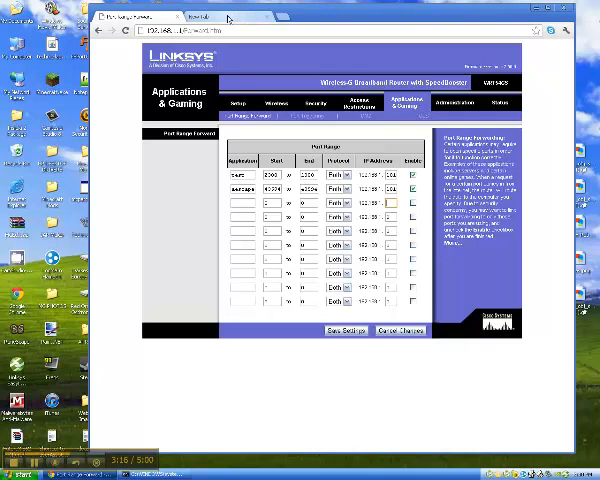
left_click(345, 330)
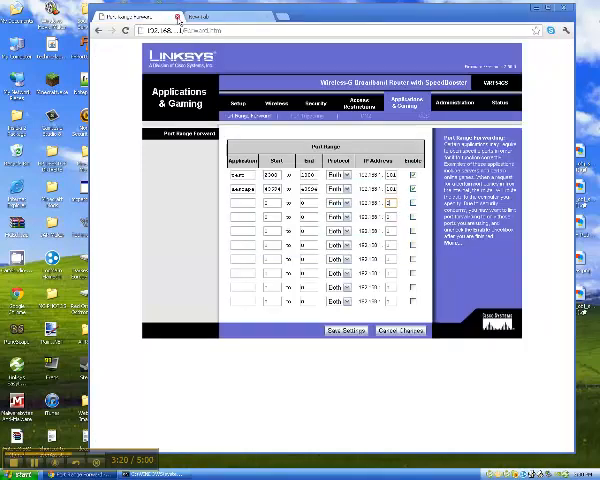
left_click(200, 17)
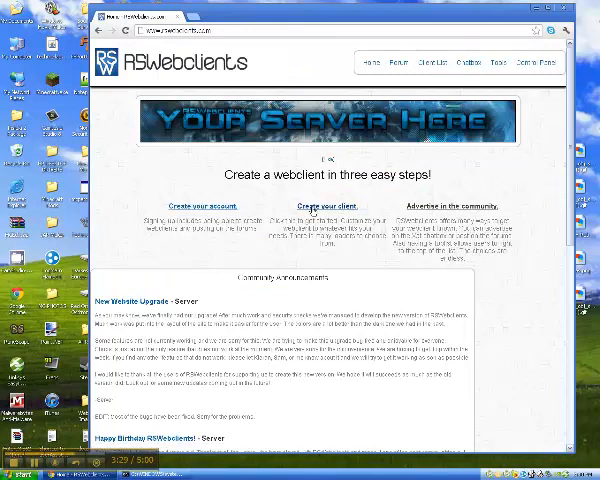
Start a new RSWebclients client, confirm its server name, and begin typing the Server IP
left_click(327, 197)
type("testera")
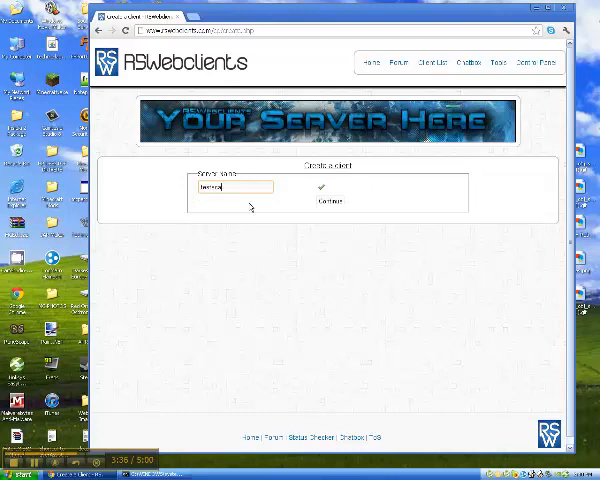
left_click(330, 201)
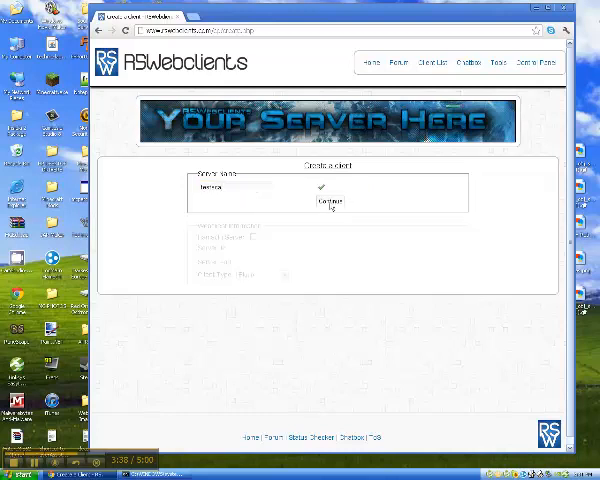
left_click(330, 201)
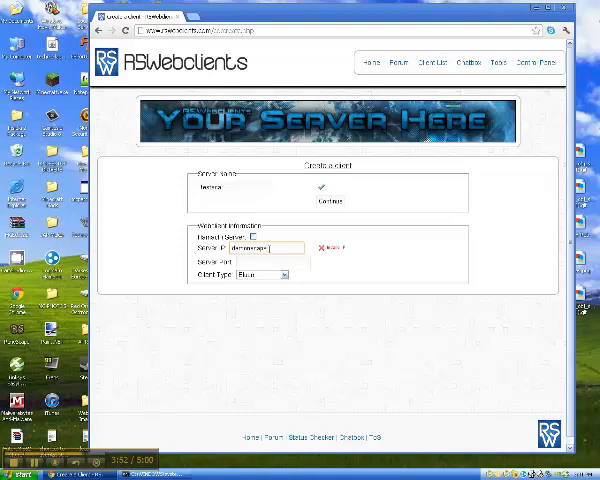
type("w")
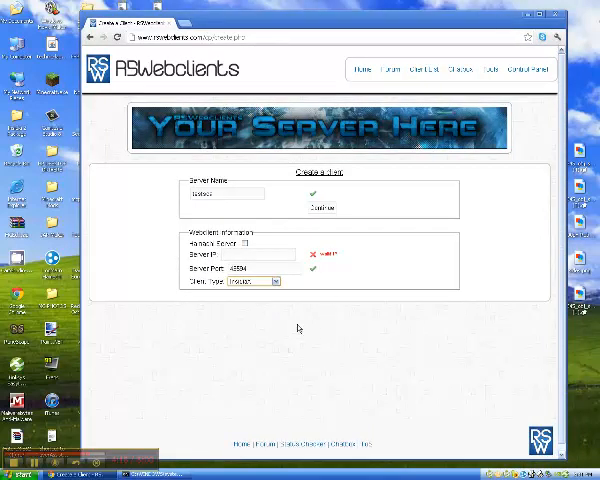
Complete the Server IP and Server Port fields to reach the CAPTCHA, then close the browser
left_click(250, 254)
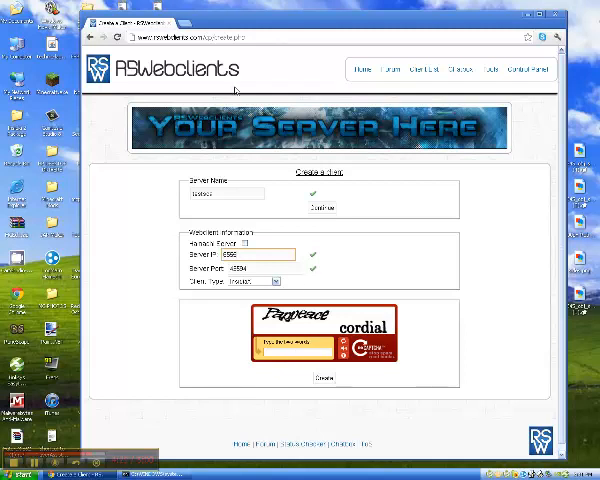
left_click(423, 69)
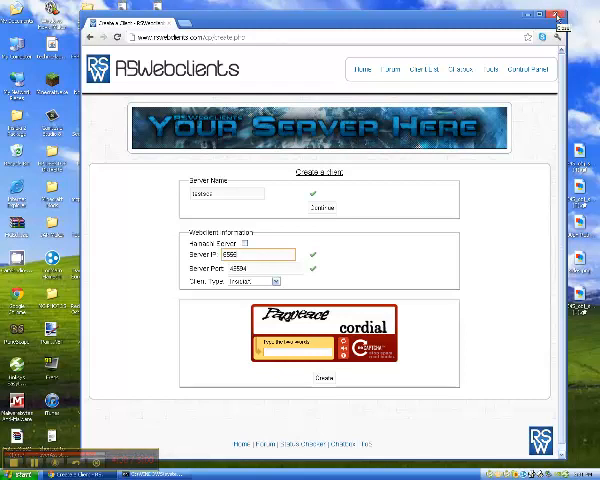
left_click(562, 28)
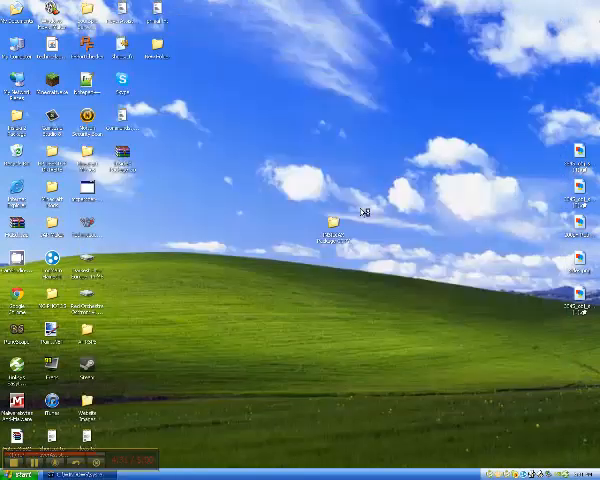